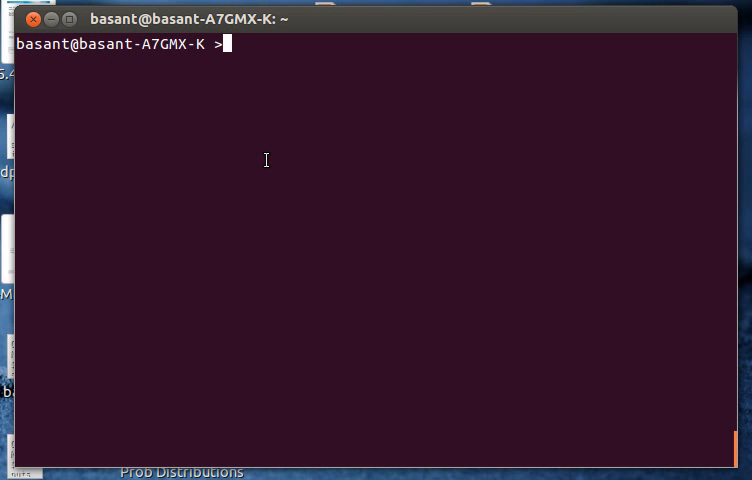
Launch Vim on a new file called add.sh from the shell prompt
type("vim")
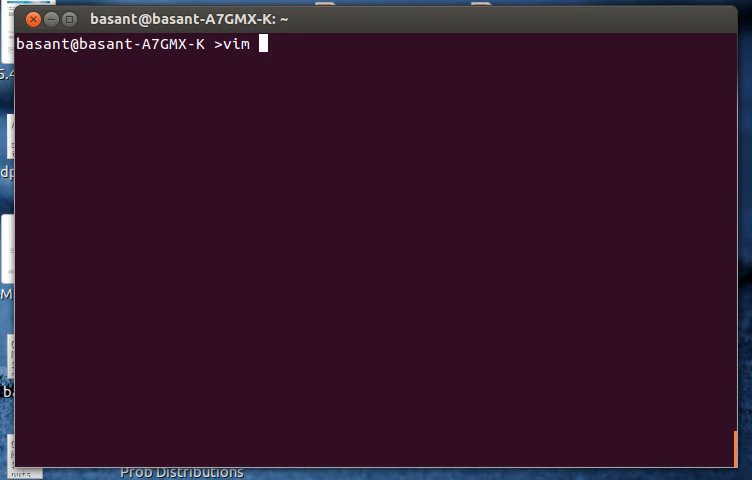
type("add.s")
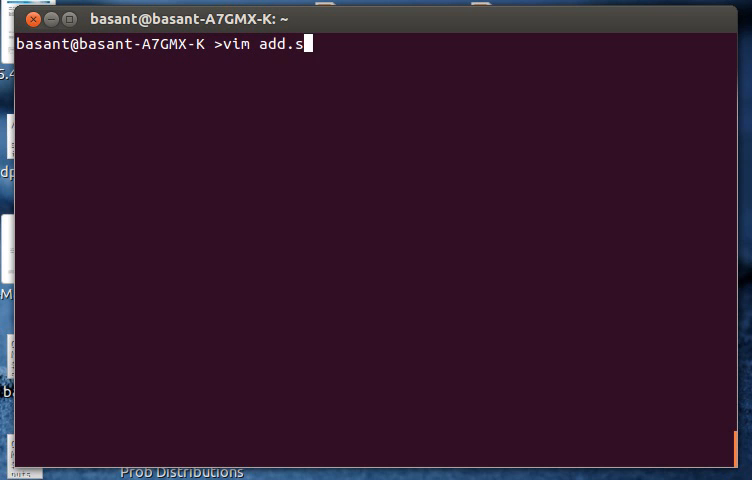
type("h")
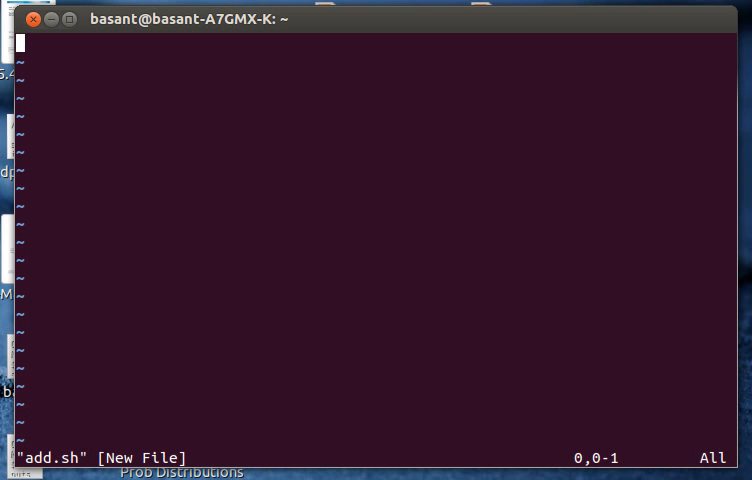
Enter Insert mode and write the shebang line #!/bin/bash
key("i")
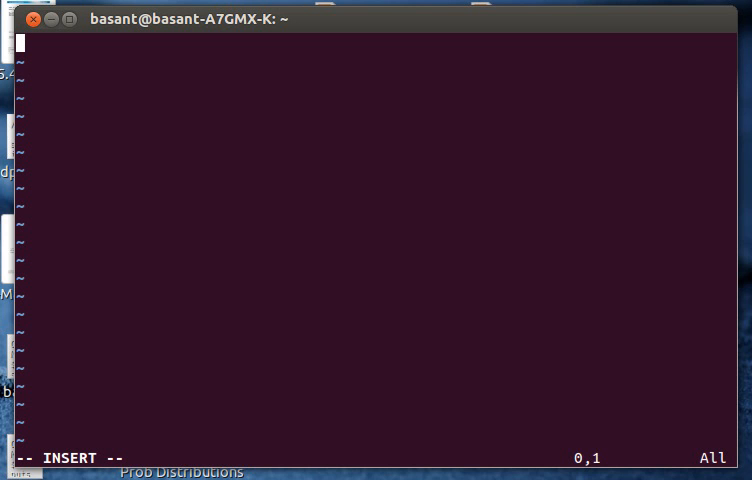
type("#")
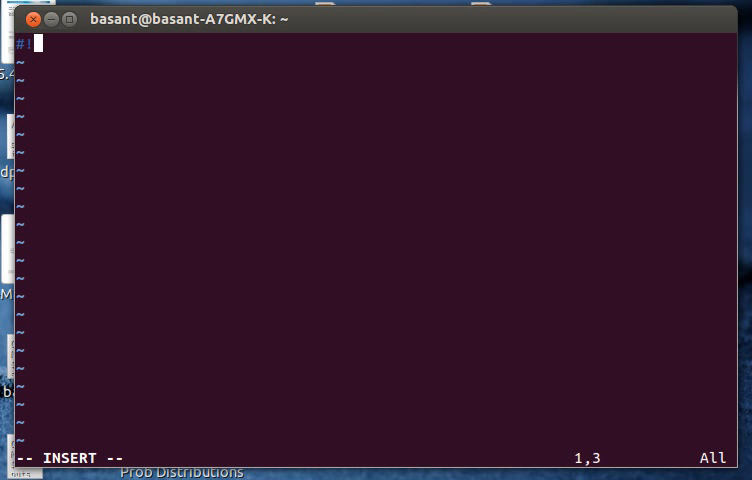
type("!/bin/")
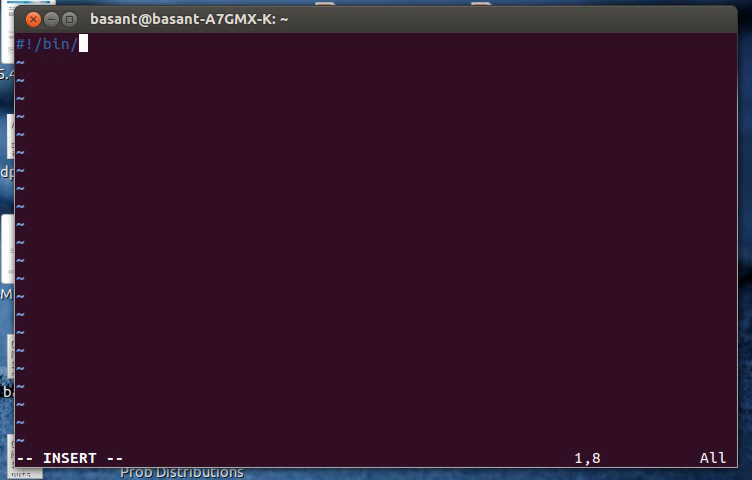
type("bash")
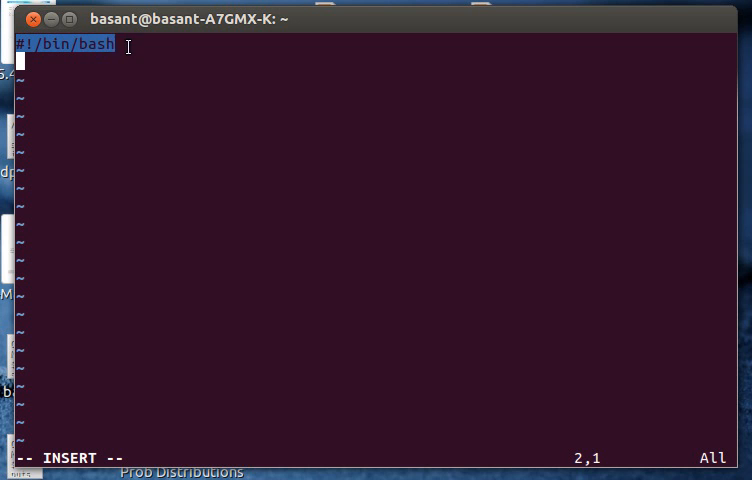
Add the line echo `expr 7 + 8` below the shebang, then save and quit Vim
key("Return")
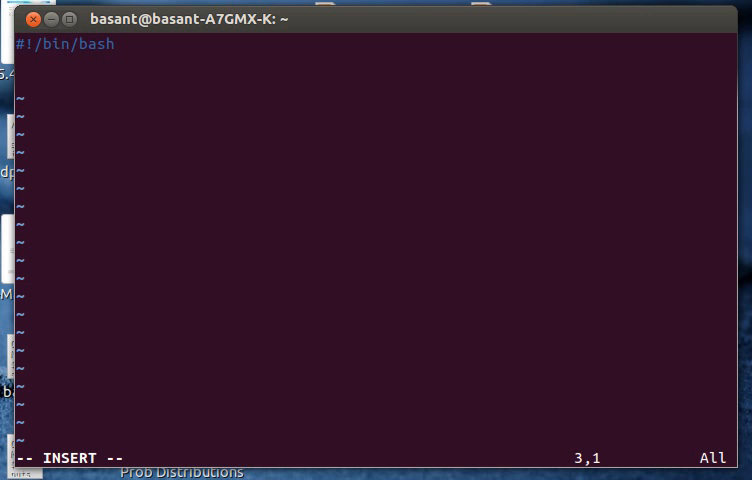
type("echo")
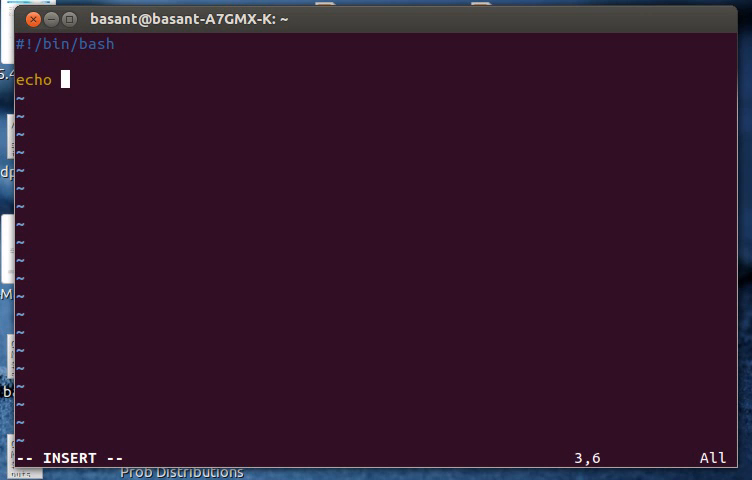
type("`ex")
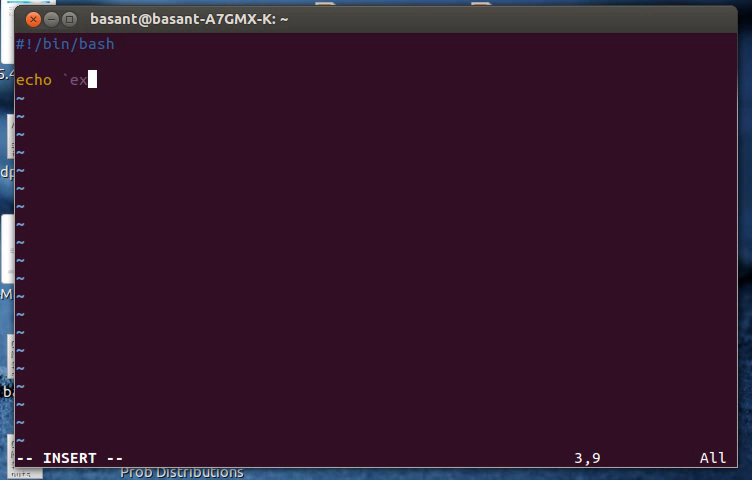
type("pr")
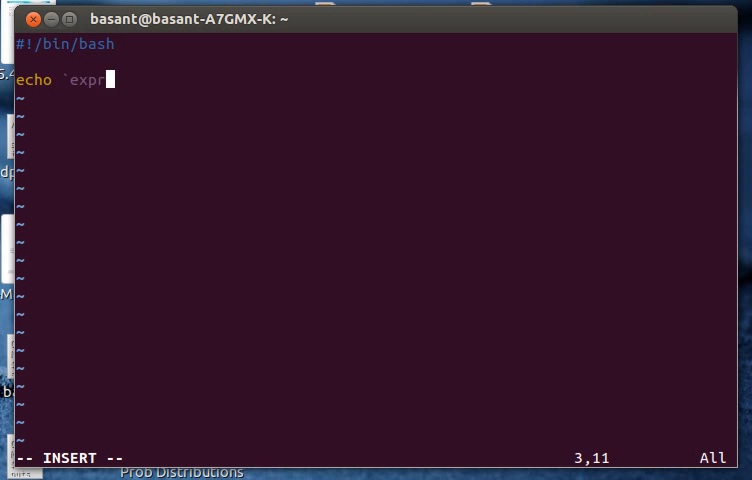
type("7 +")
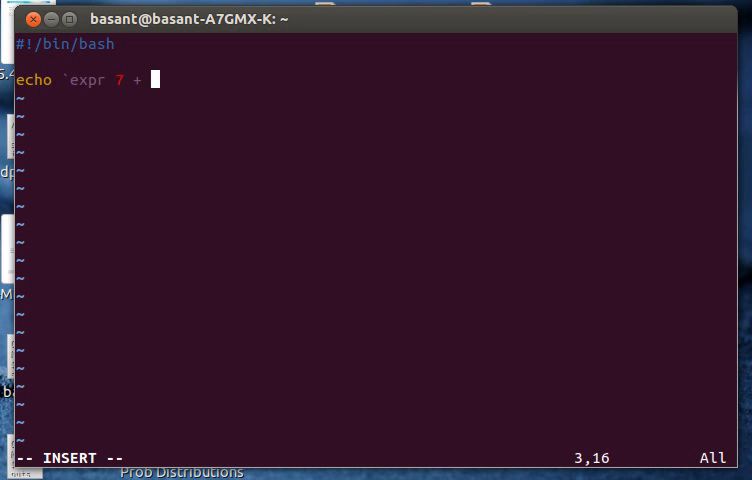
type("8`")
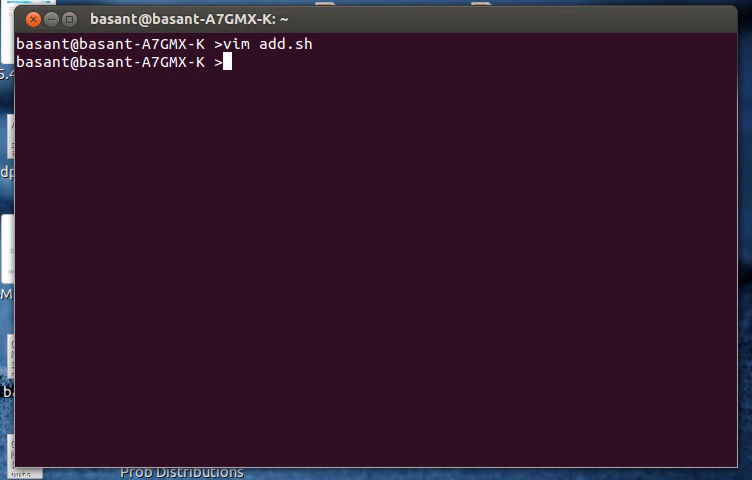
Run chmod +x add.sh to make the script executable
type("c")
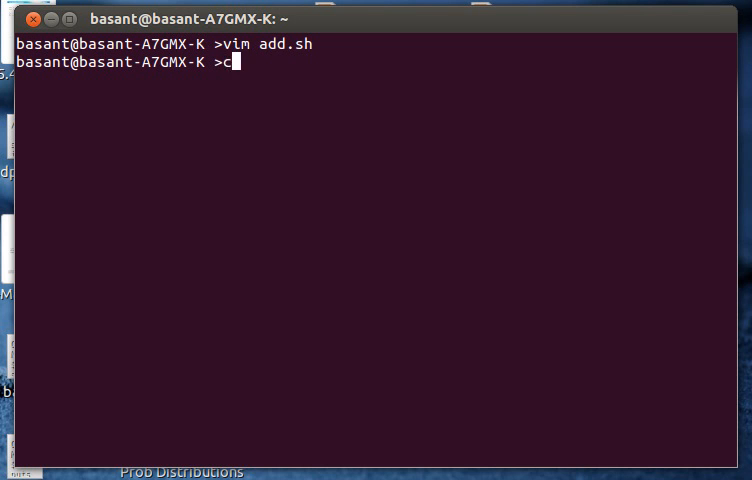
type("hmod")
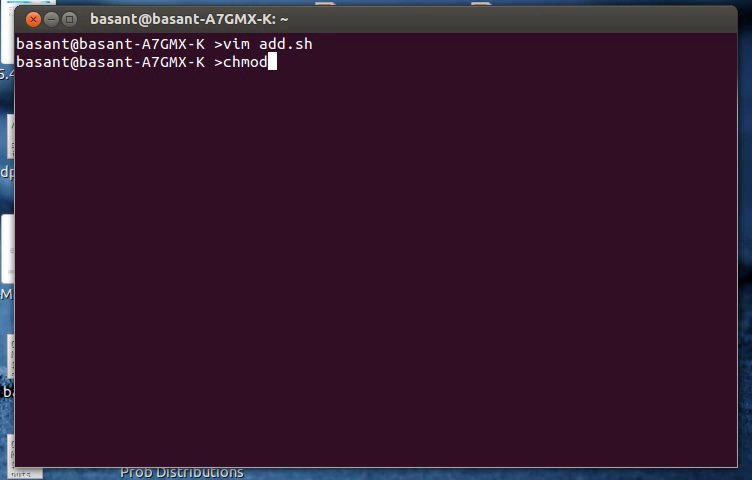
type("+x")
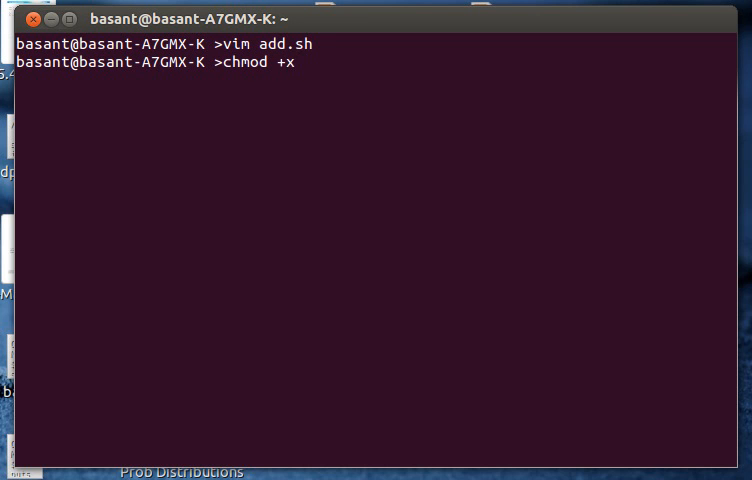
type("add.sh")
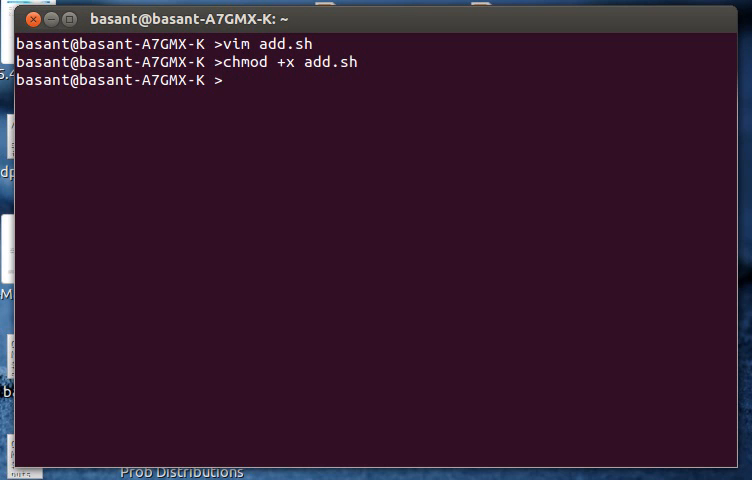
Run ./add.sh to print 15, then reopen add.sh in Vim
type("./")
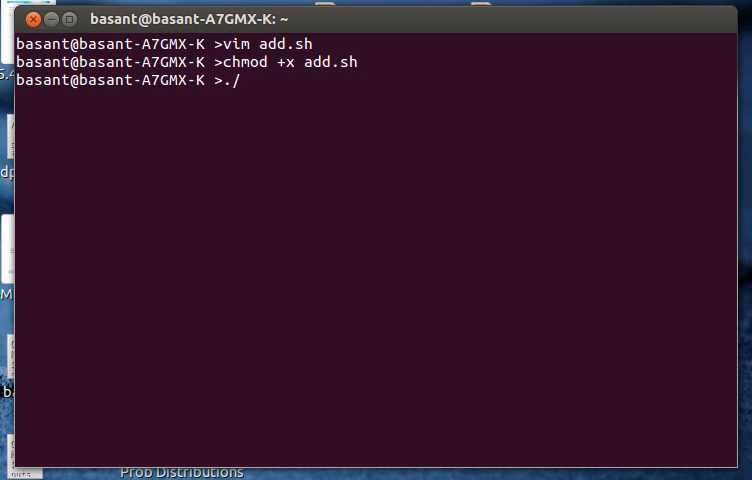
type("add.")
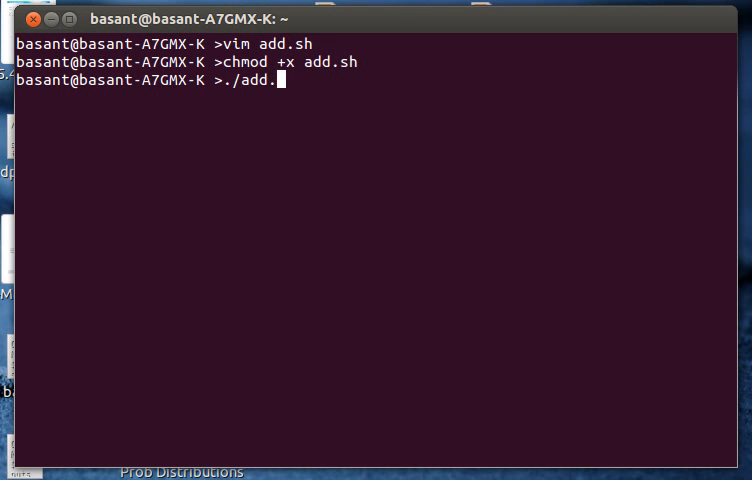
key("Return")
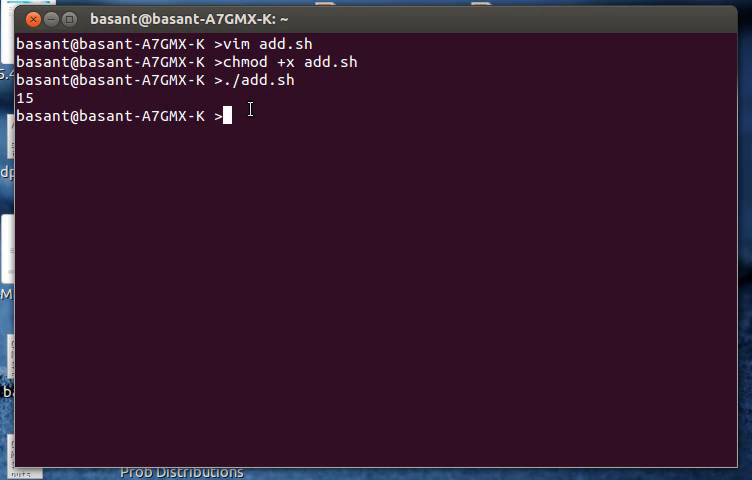
type("vim add.sh")
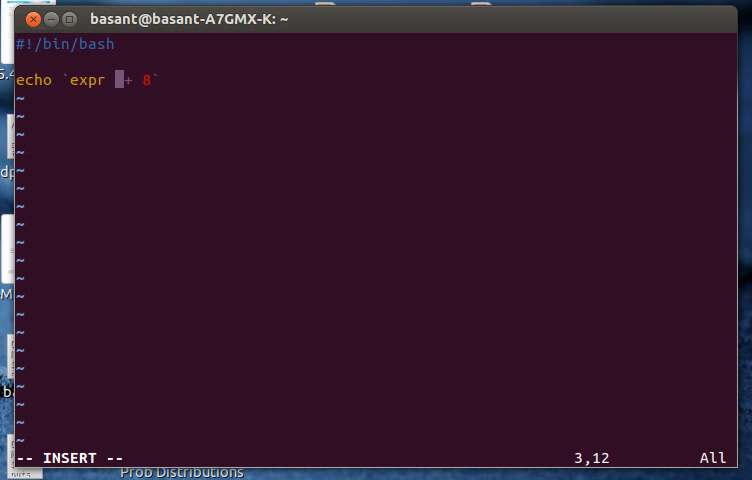
Replace 7 and 8 in the expr line with $1 and $2, then save
type("$1")
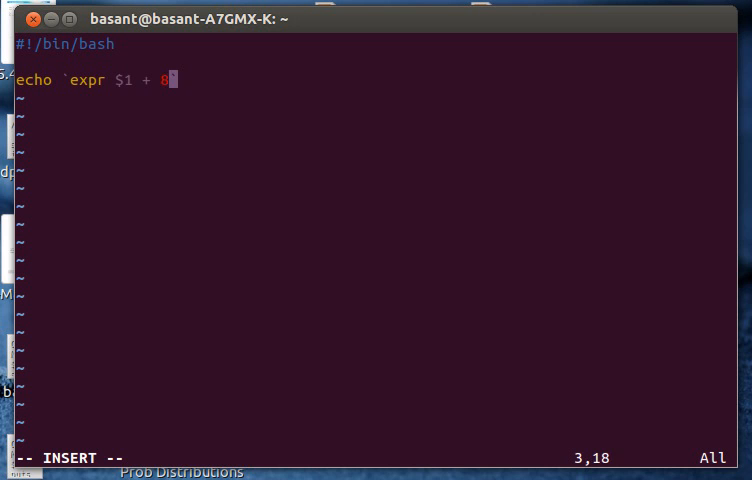
key("BackSpace")
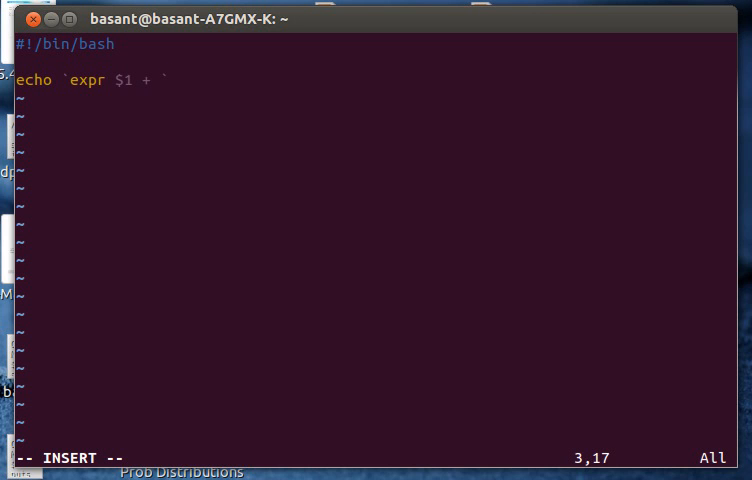
type("$2")
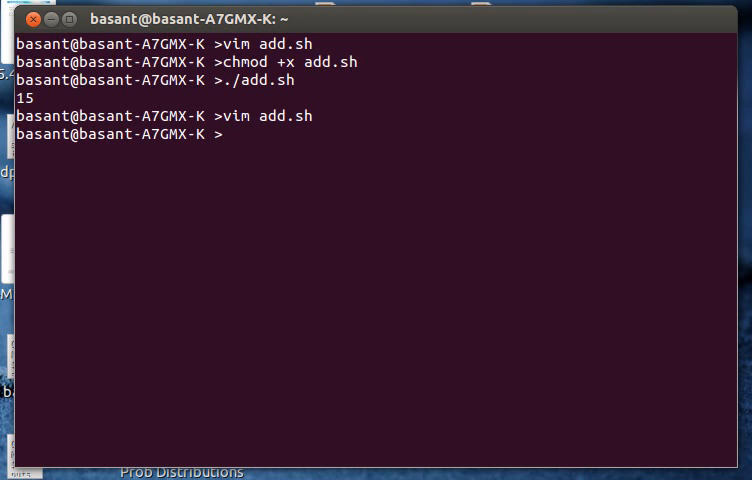
Run ./add.sh 5 7 and confirm it prints 12
type("./add.sh")
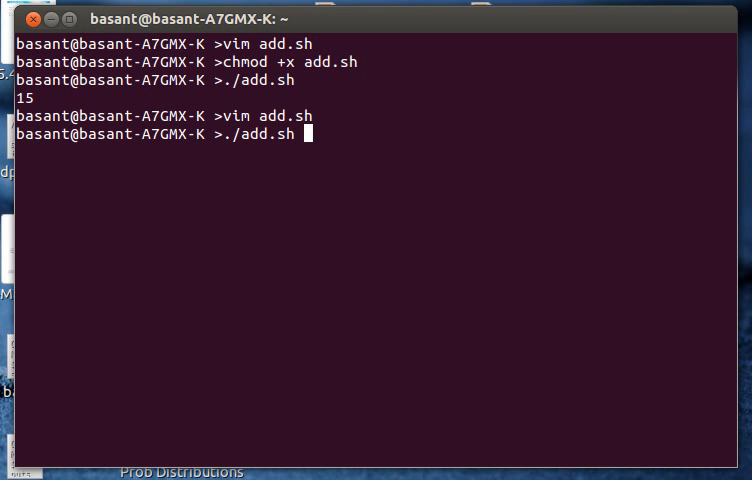
type("5")
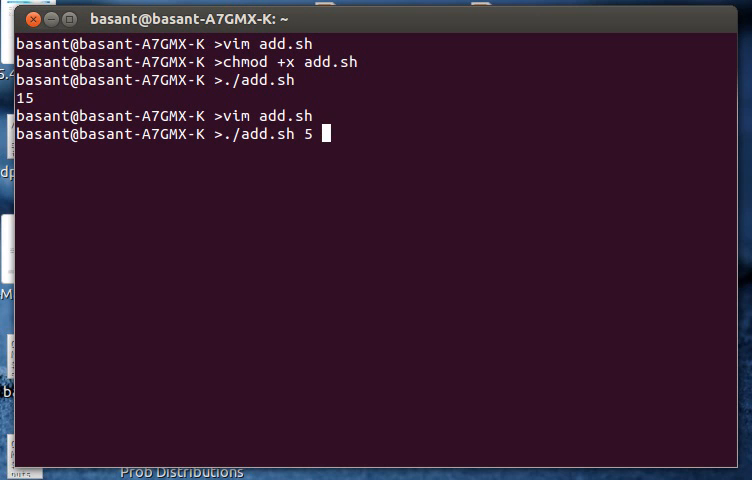
type("7")
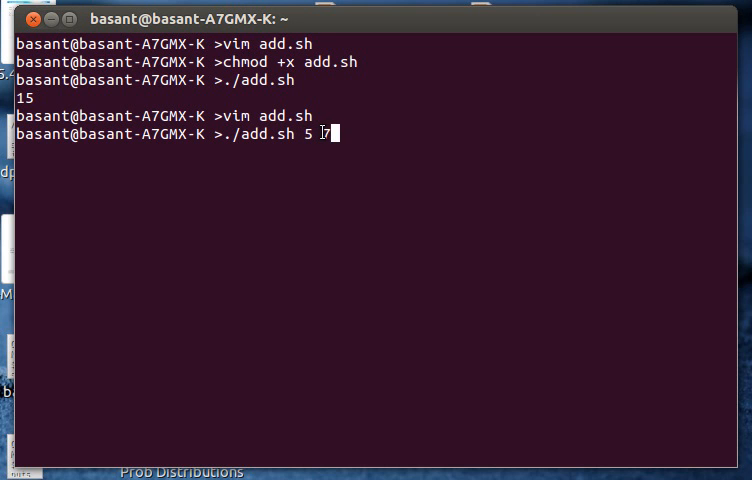
mouse_move(475, 135)
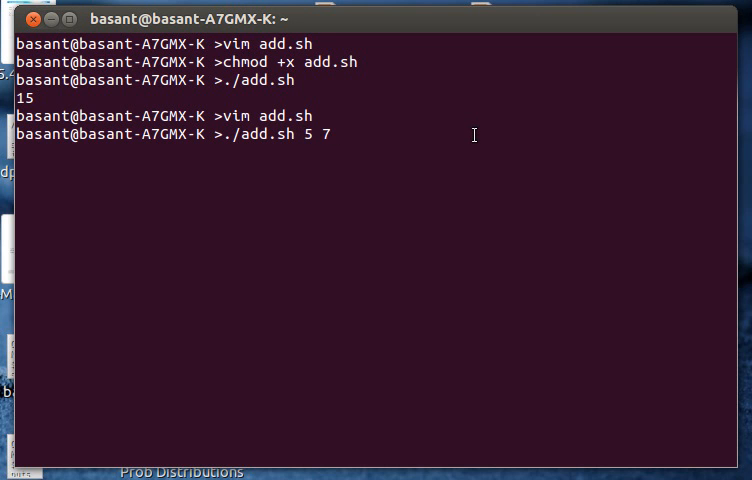
key("Return")
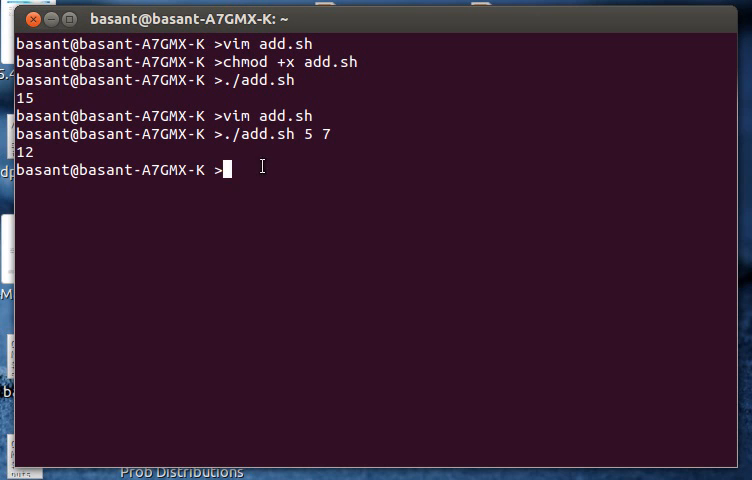
mouse_move(251, 167)
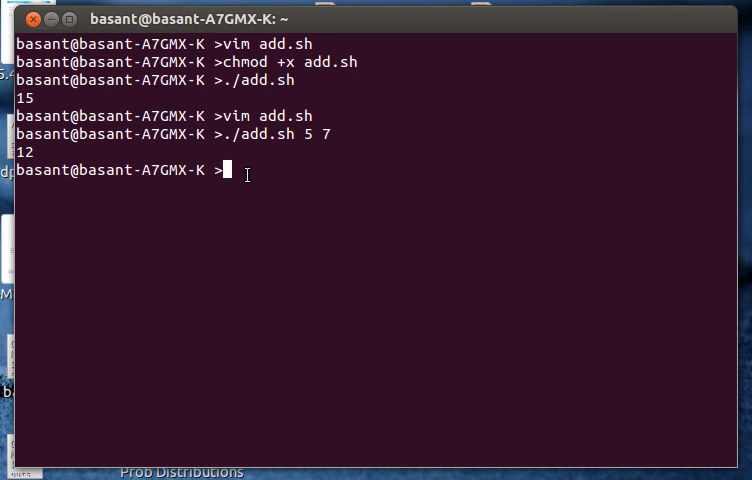